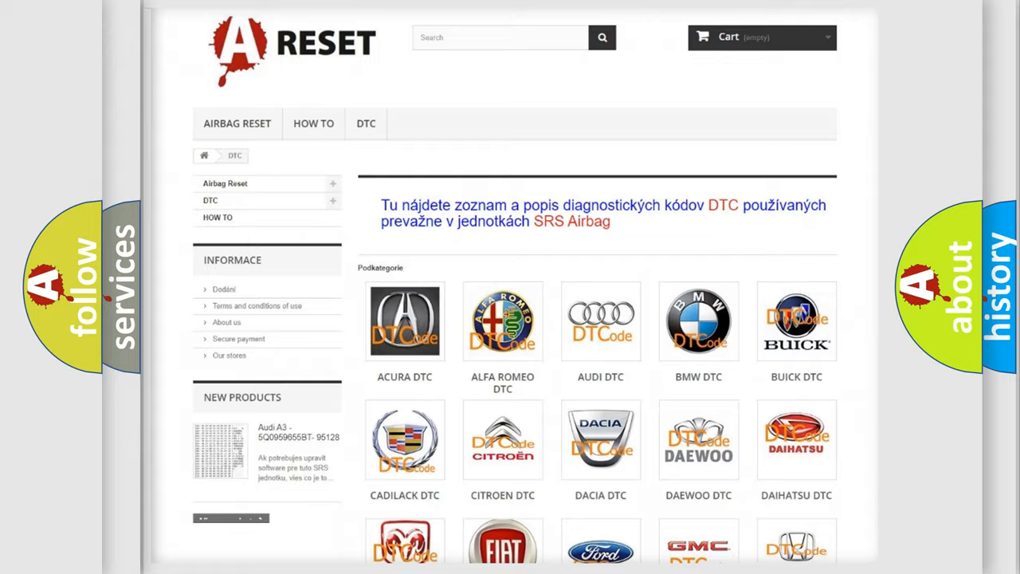
pyautogui.scroll(-3)
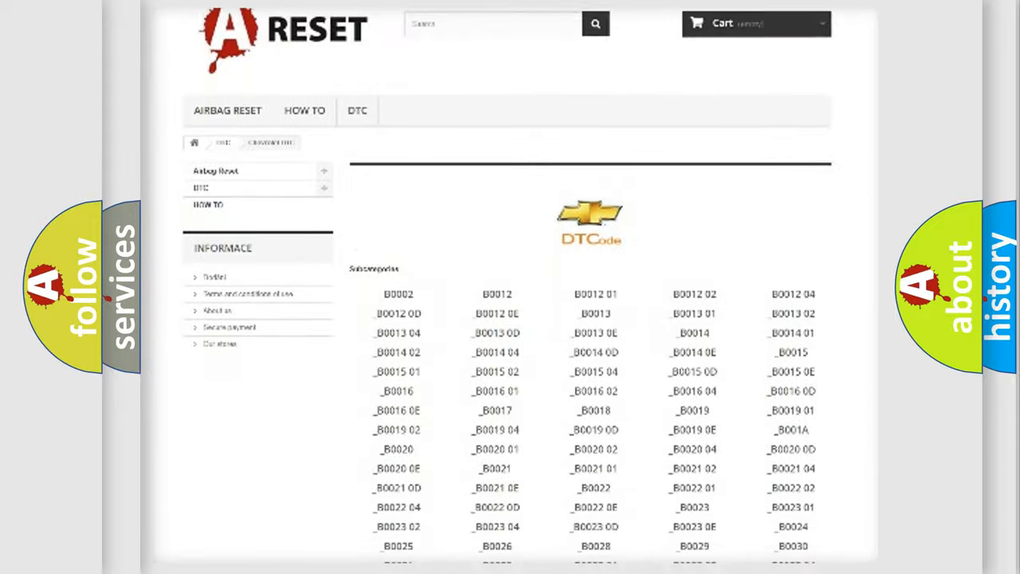
pyautogui.scroll(-3)
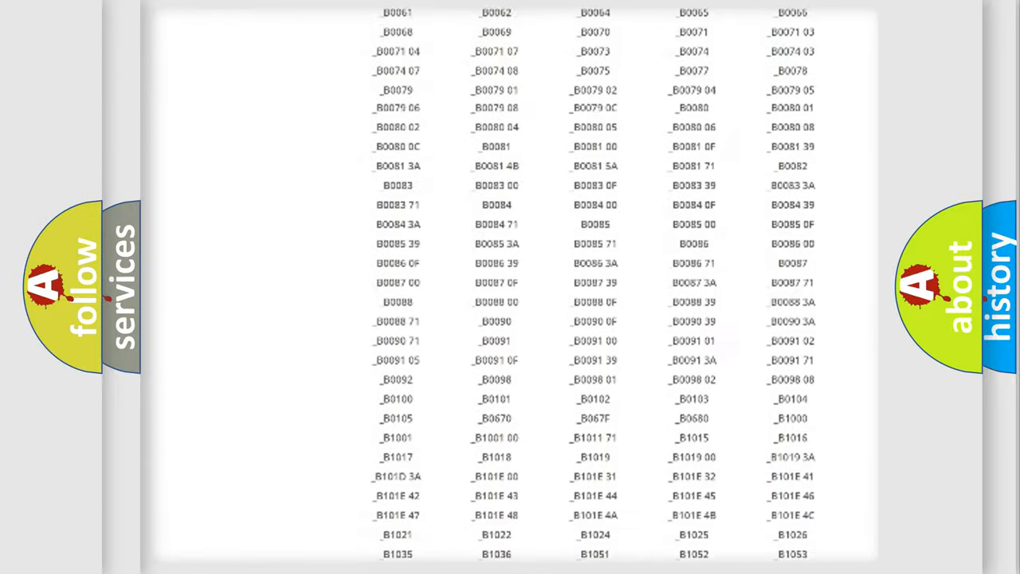